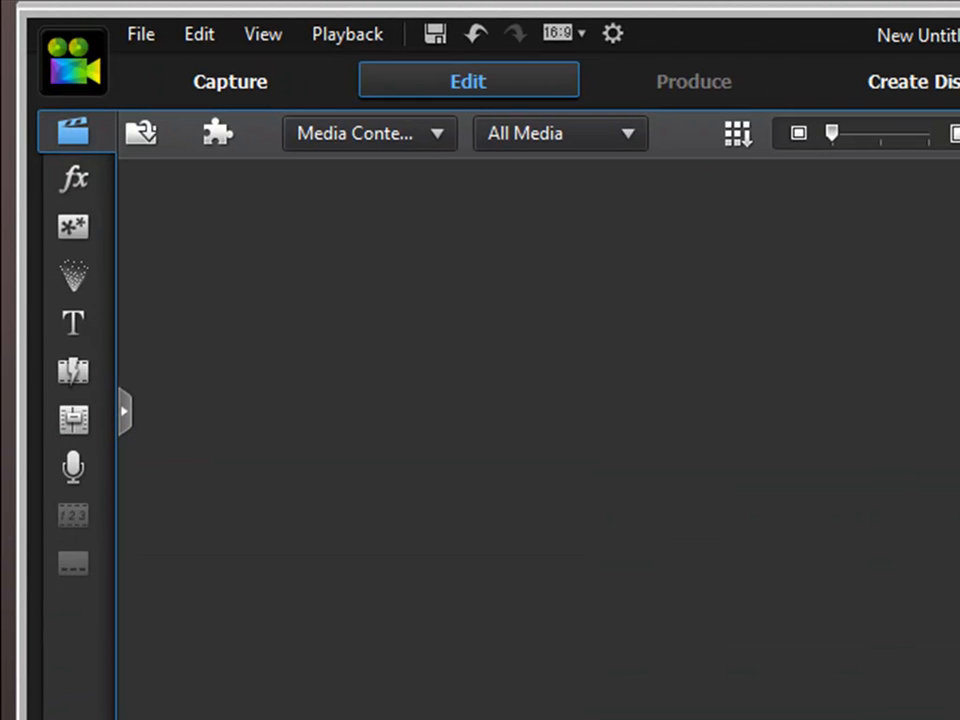
mouse_move(360, 132)
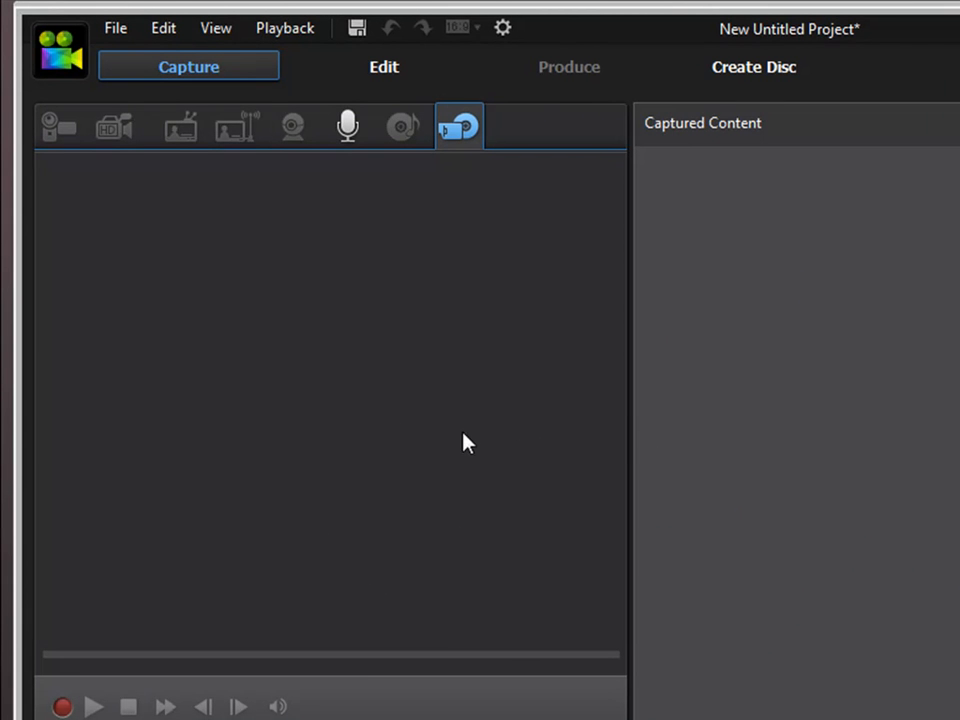
mouse_move(126, 148)
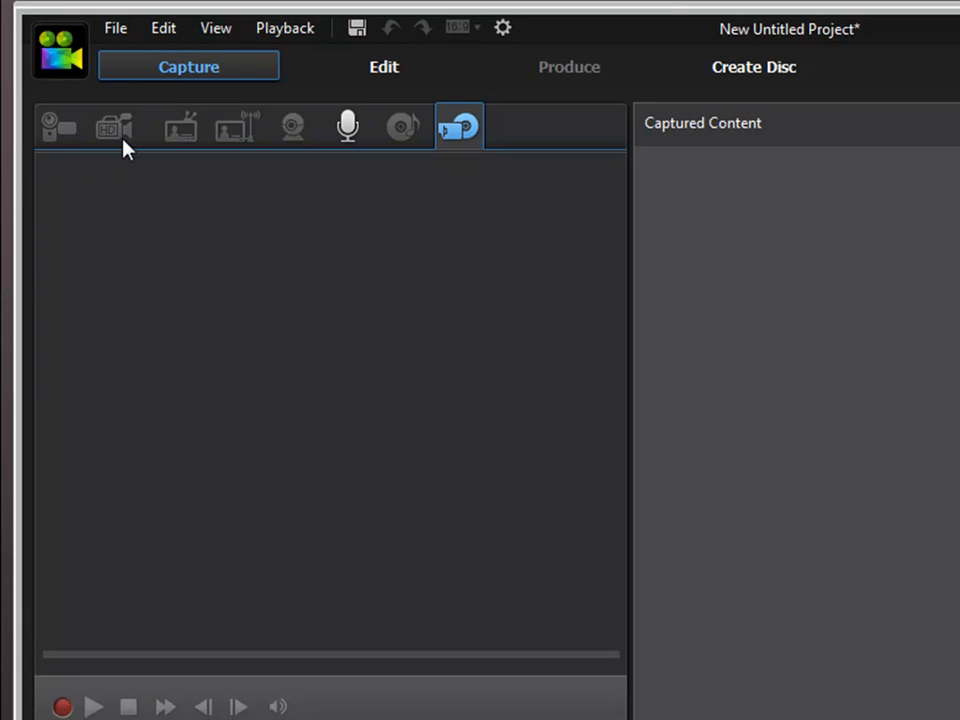
mouse_move(58, 128)
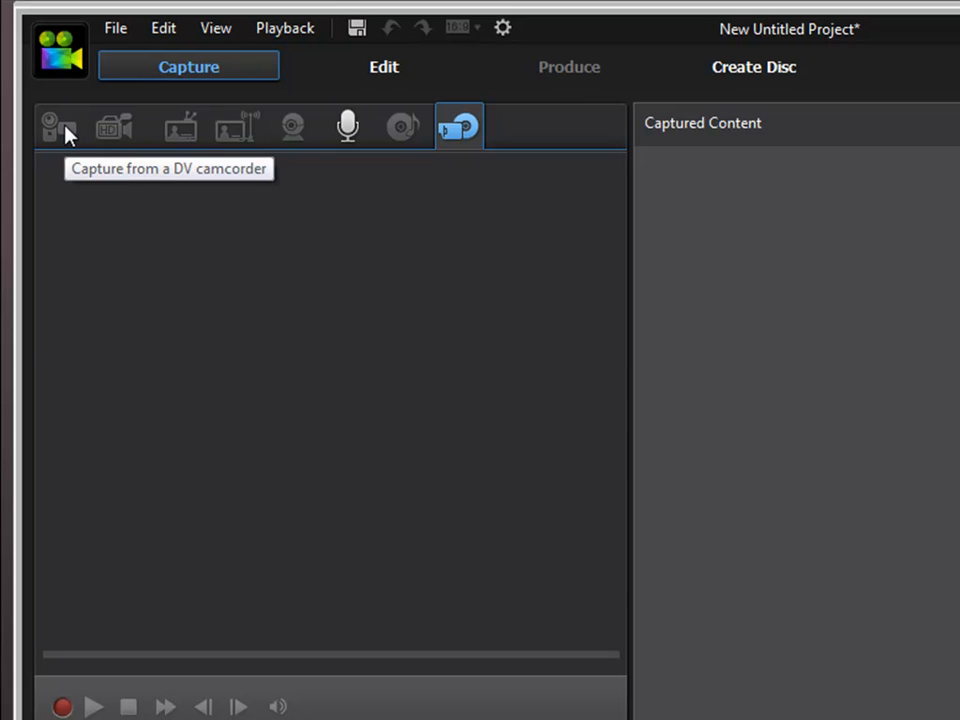
mouse_move(62, 136)
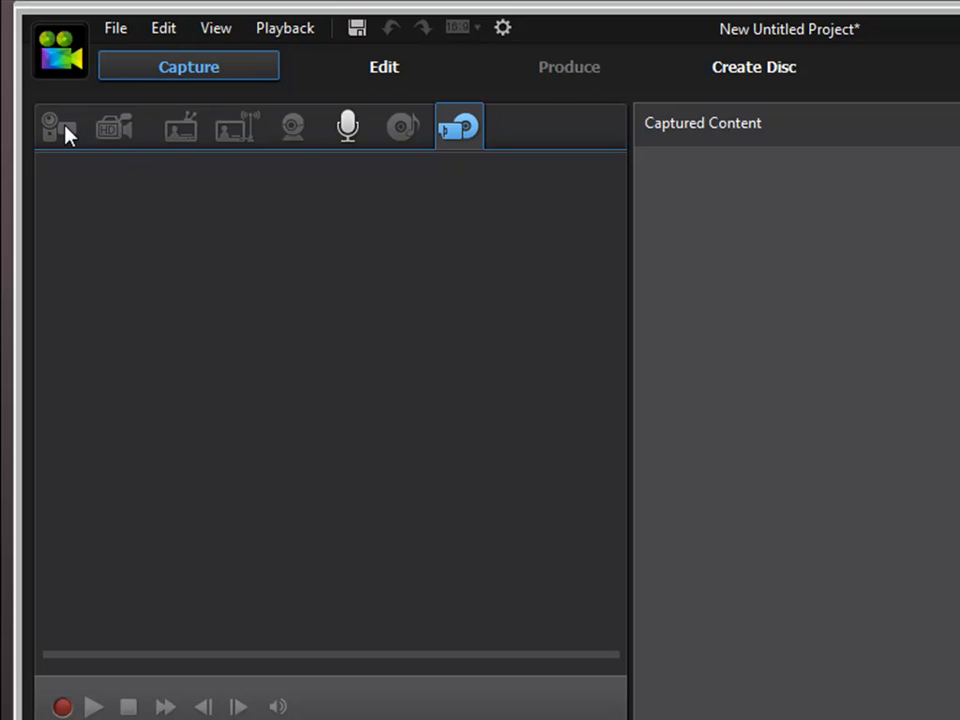
mouse_move(112, 128)
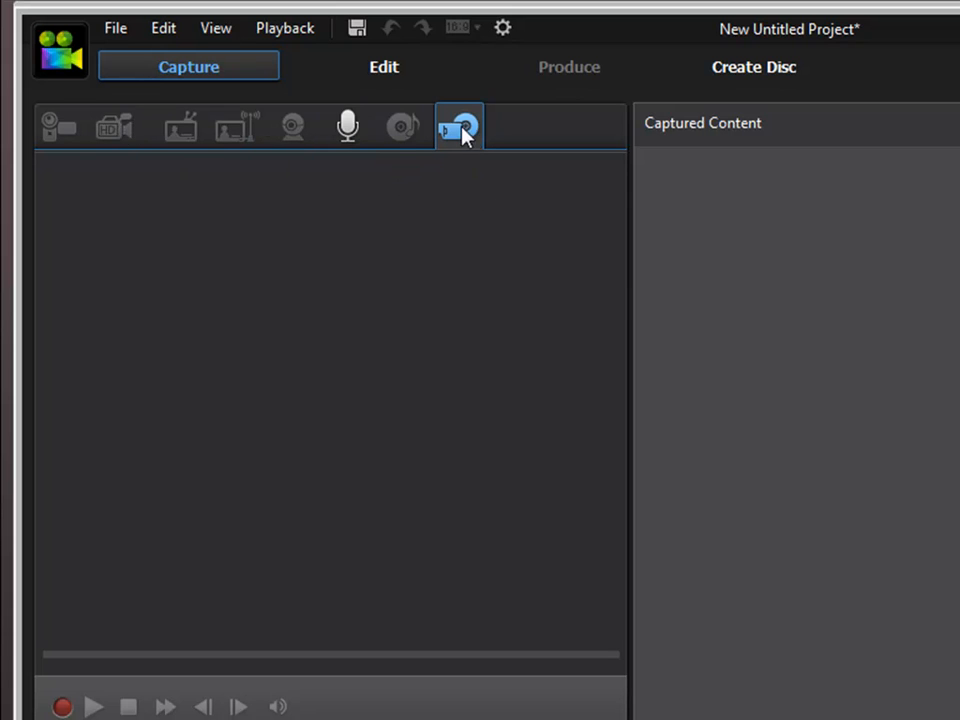
mouse_move(488, 236)
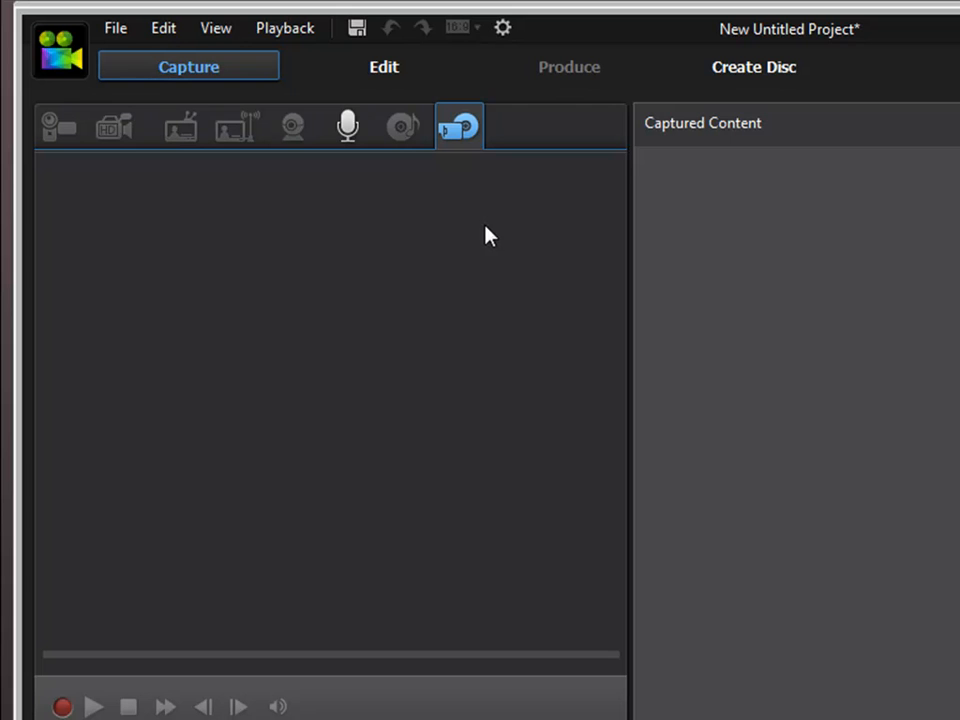
mouse_move(460, 126)
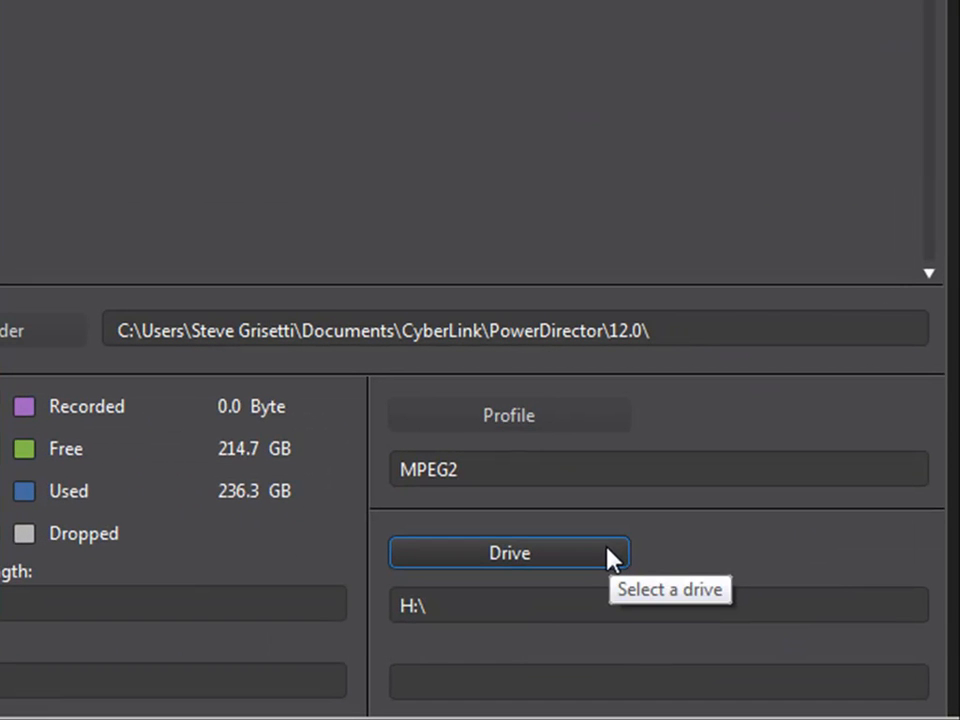
- Choose the CANON (F:) camcorder card under Computer as the DVD/AVCHD/BDMV folder source
left_click(508, 552)
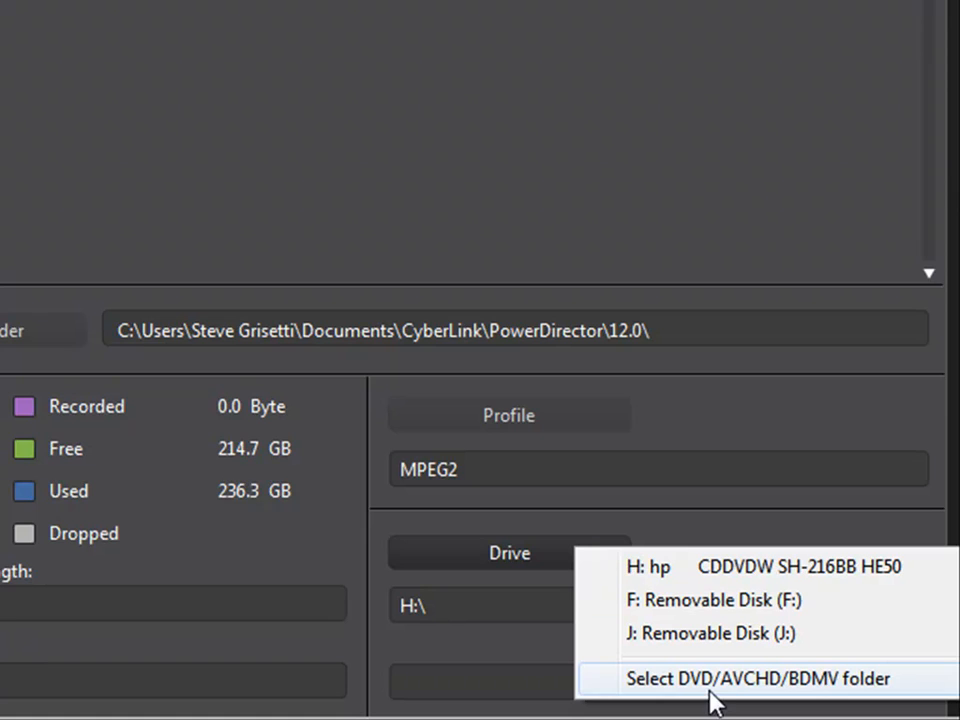
left_click(756, 678)
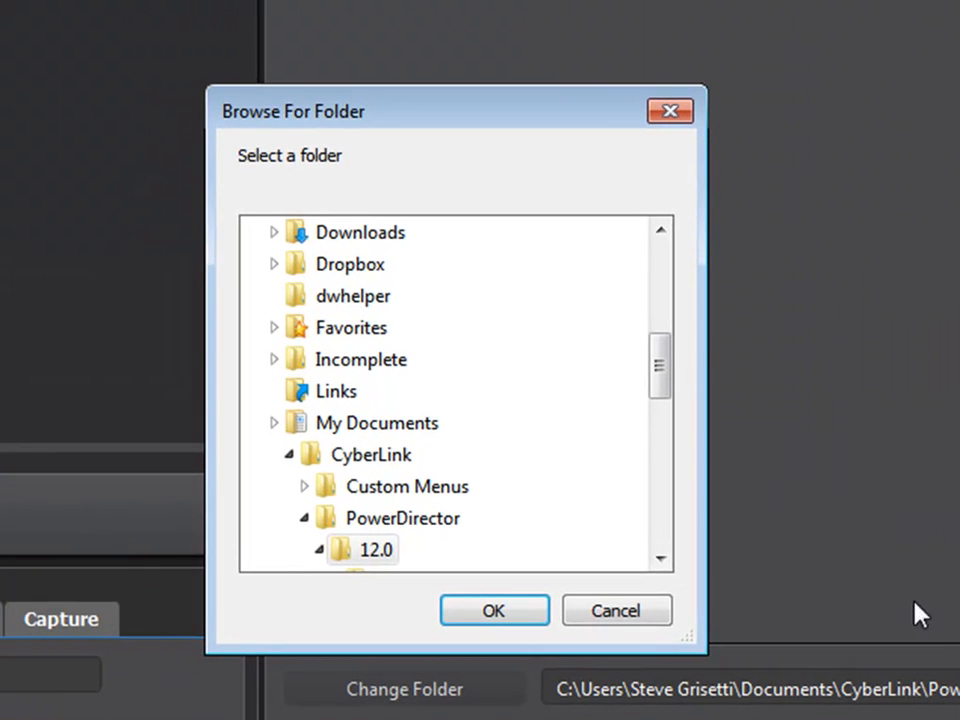
scroll("down", 3)
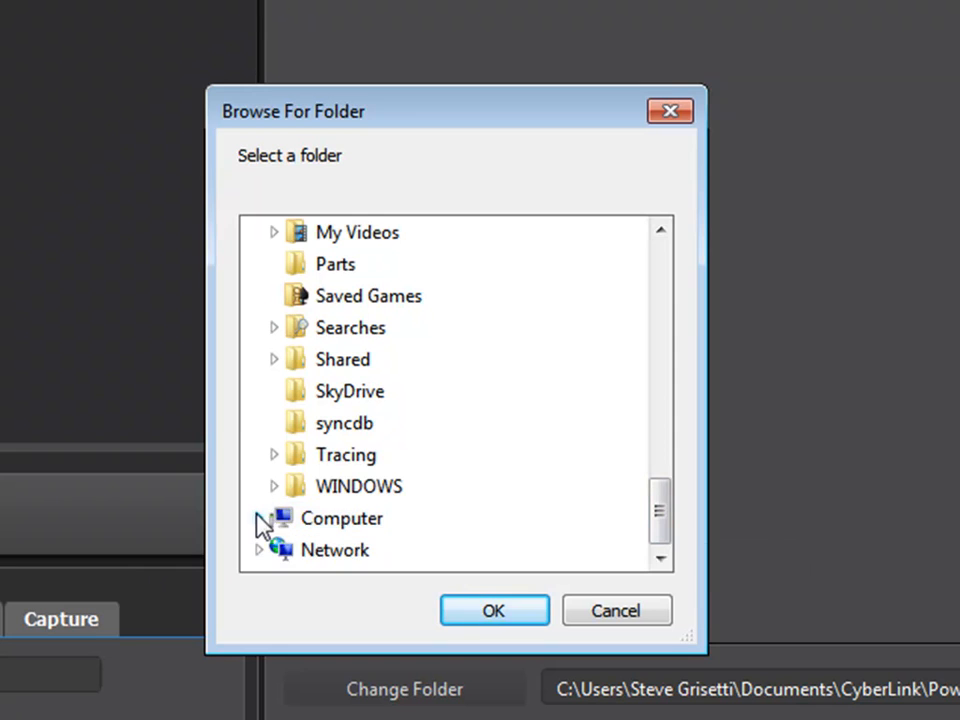
left_click(258, 518)
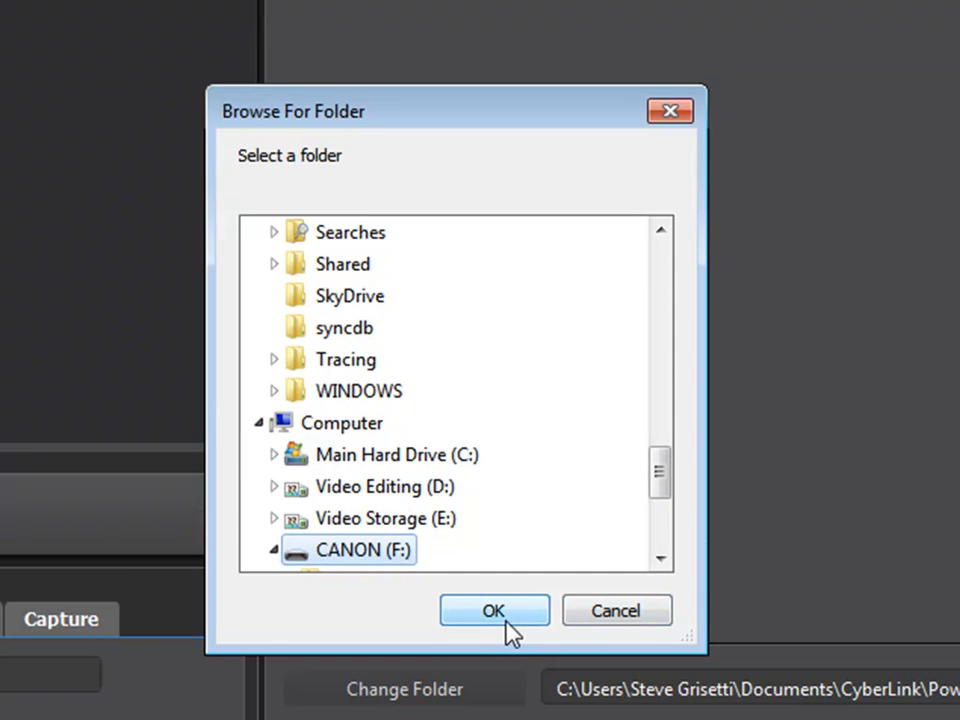
left_click(492, 610)
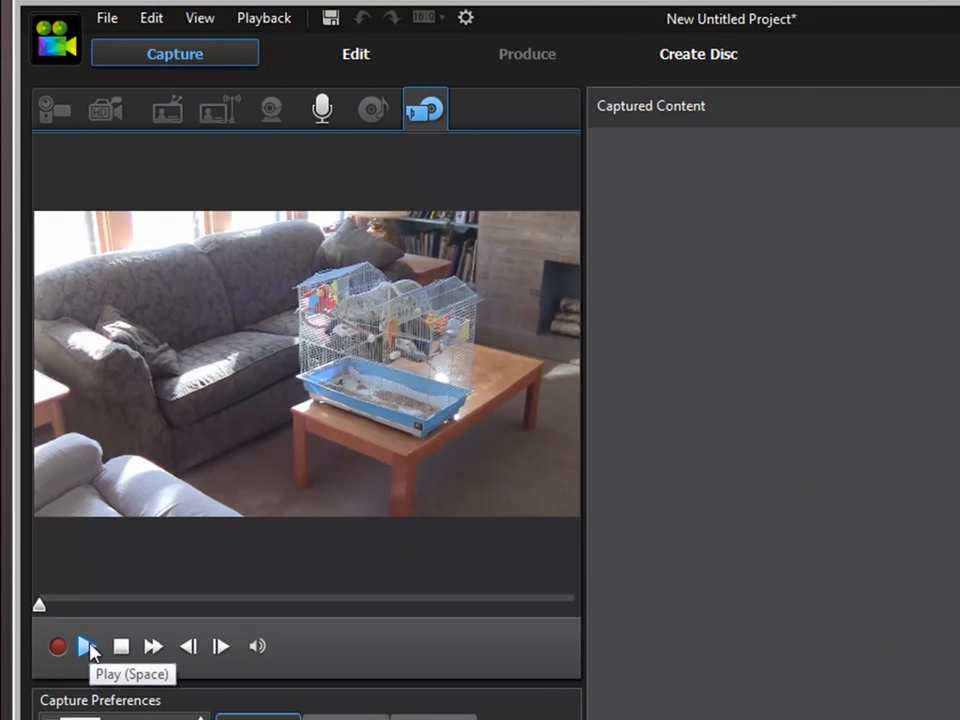
- Preview the footage, check Movie/Title 1 (34 s, 69 MB) and start recording it
left_click(88, 646)
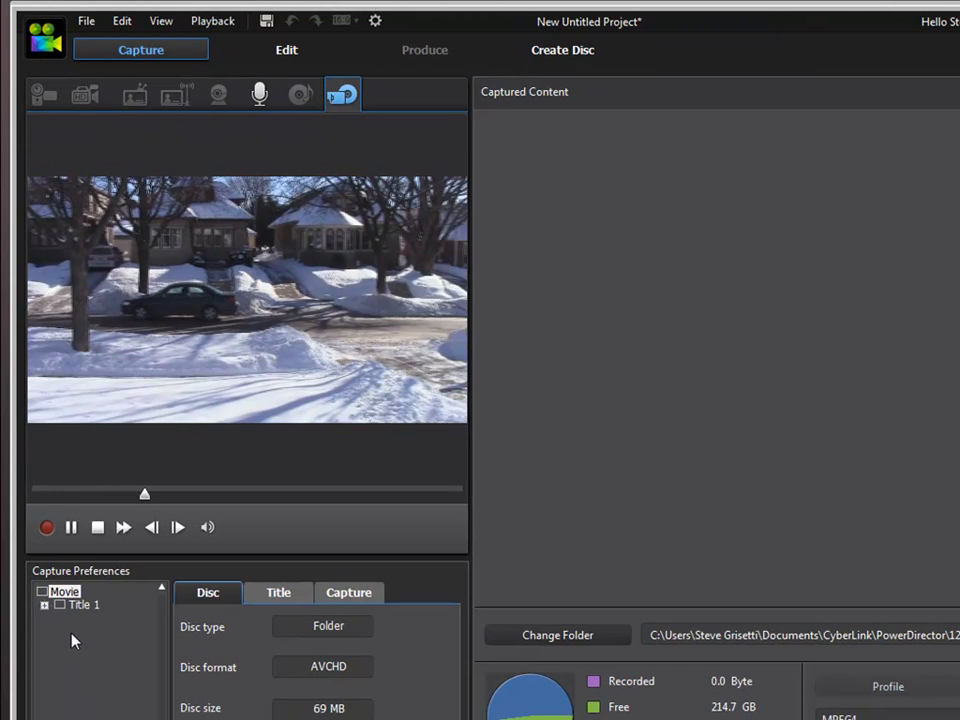
left_click(72, 528)
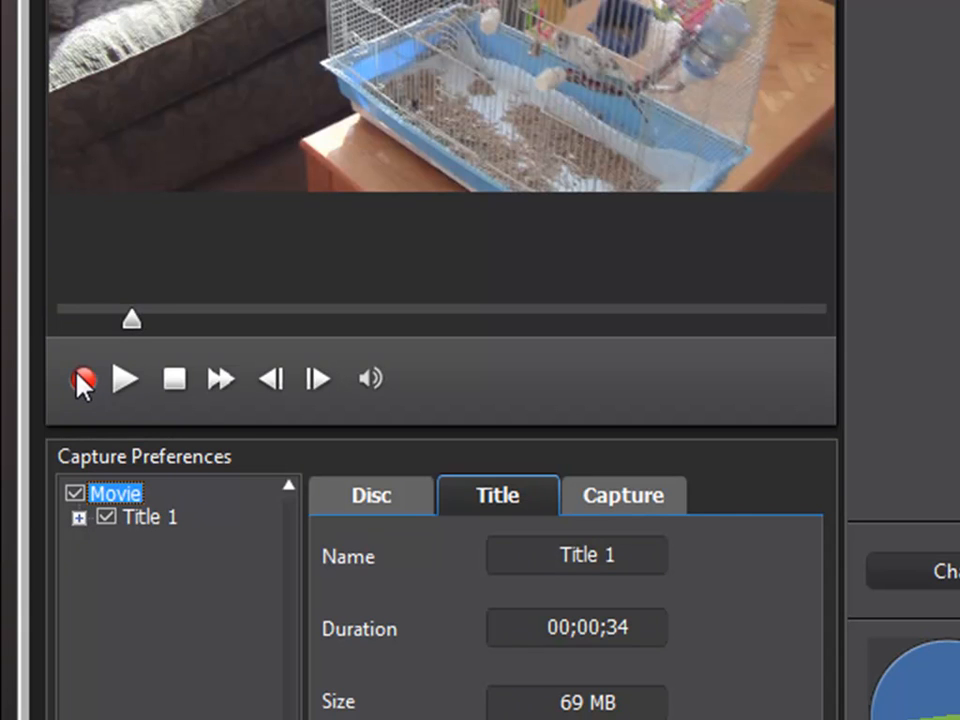
mouse_move(84, 378)
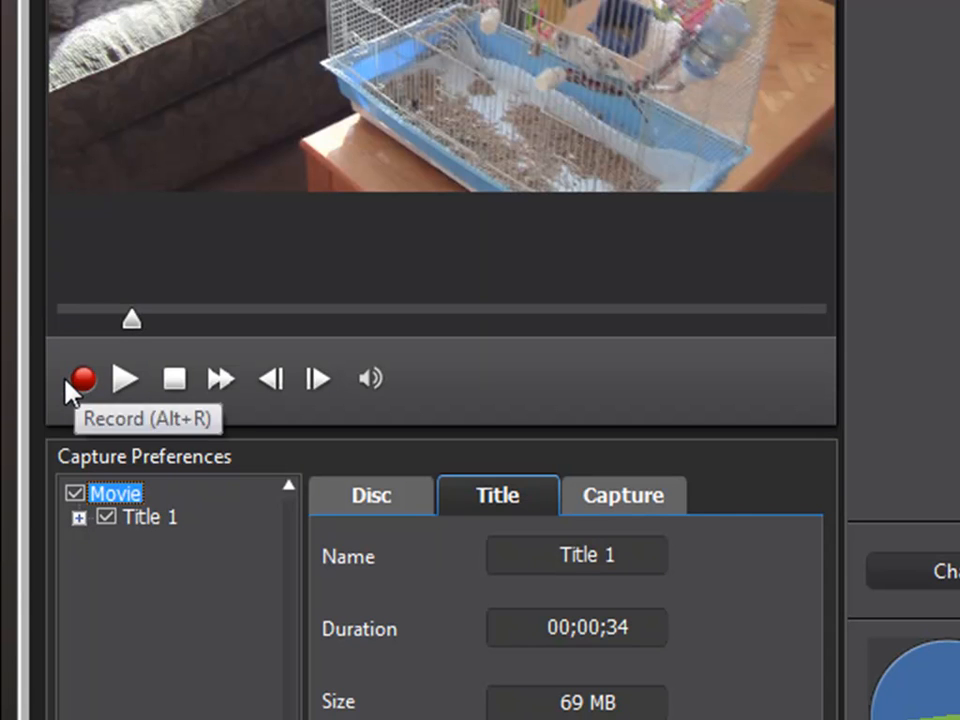
mouse_move(124, 378)
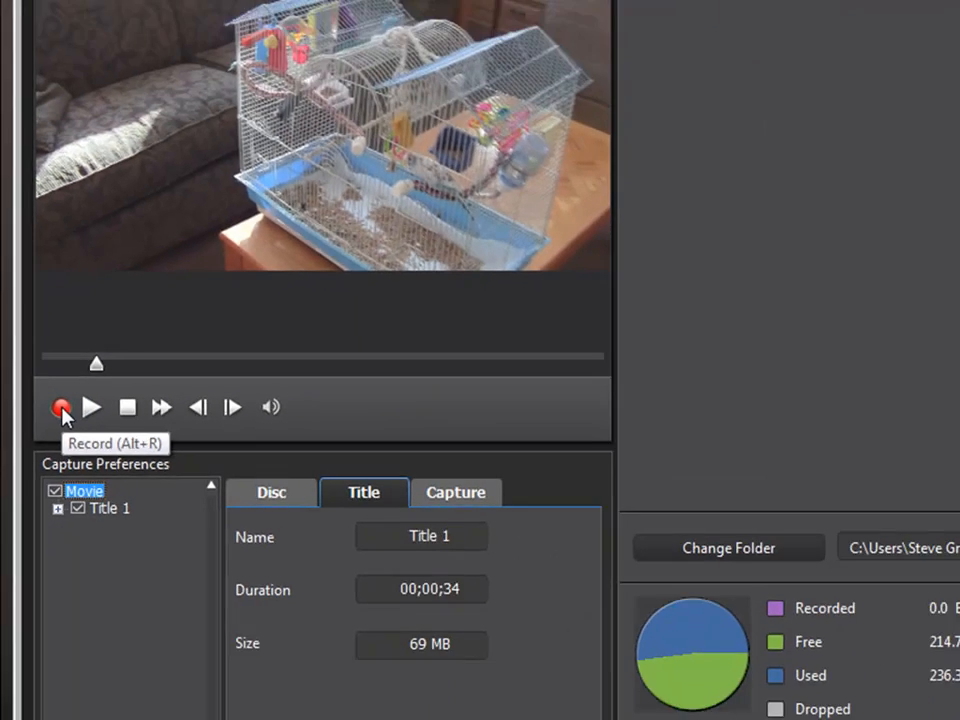
left_click(62, 408)
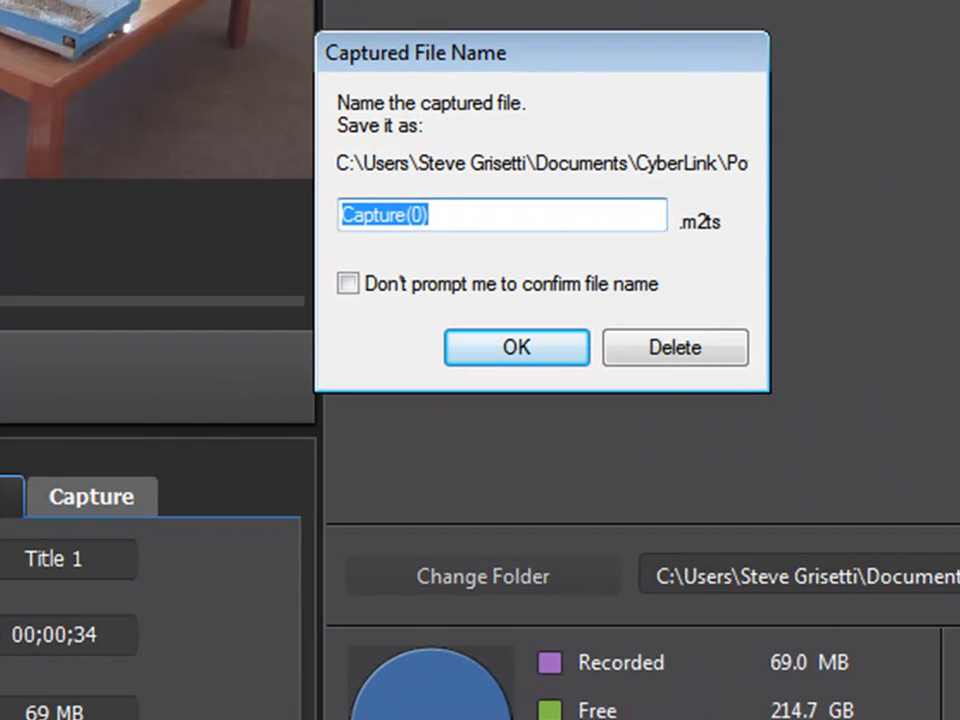
- Save the captured footage as Bird.m2ts and move to the Edit room
type("Bird")
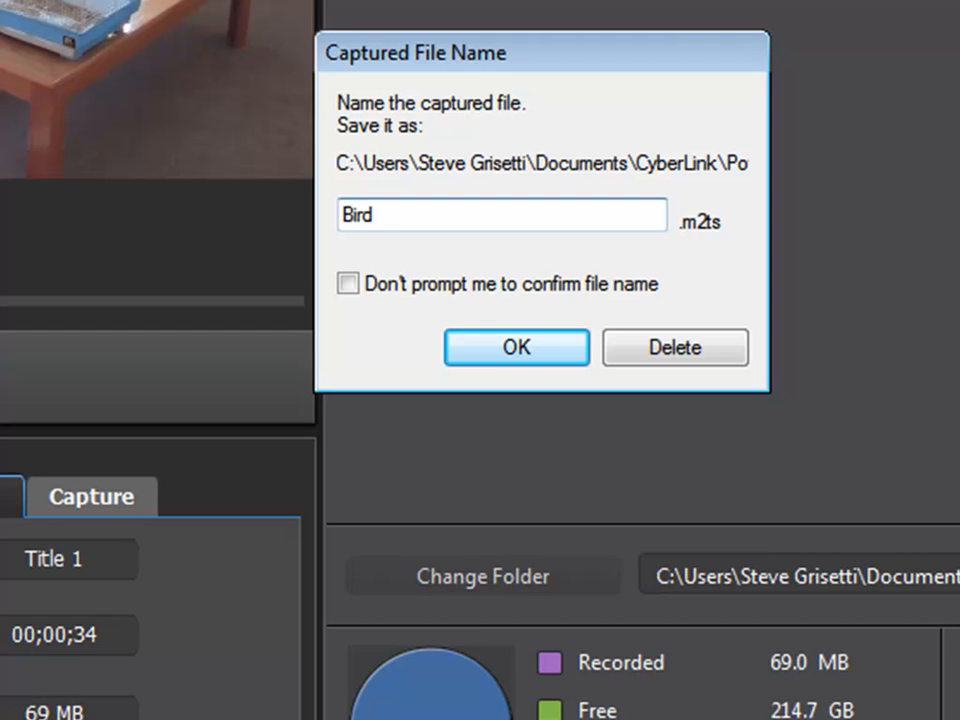
left_click(516, 348)
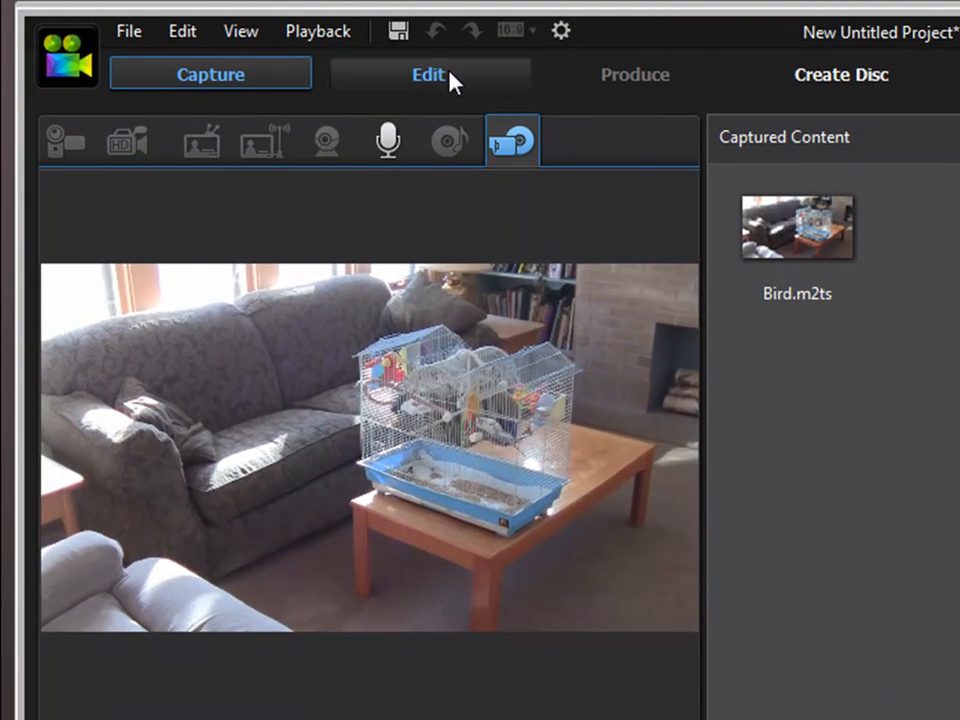
left_click(428, 74)
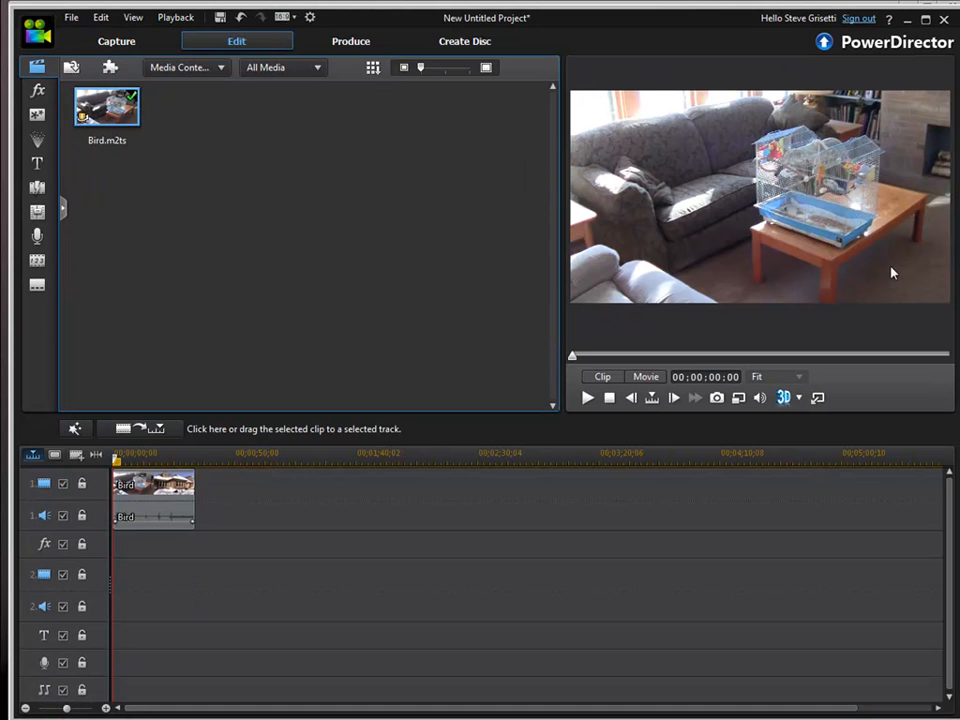
- Scrub the preview slider partway through the Bird.m2ts clip
left_click_drag(572, 356, 584, 356)
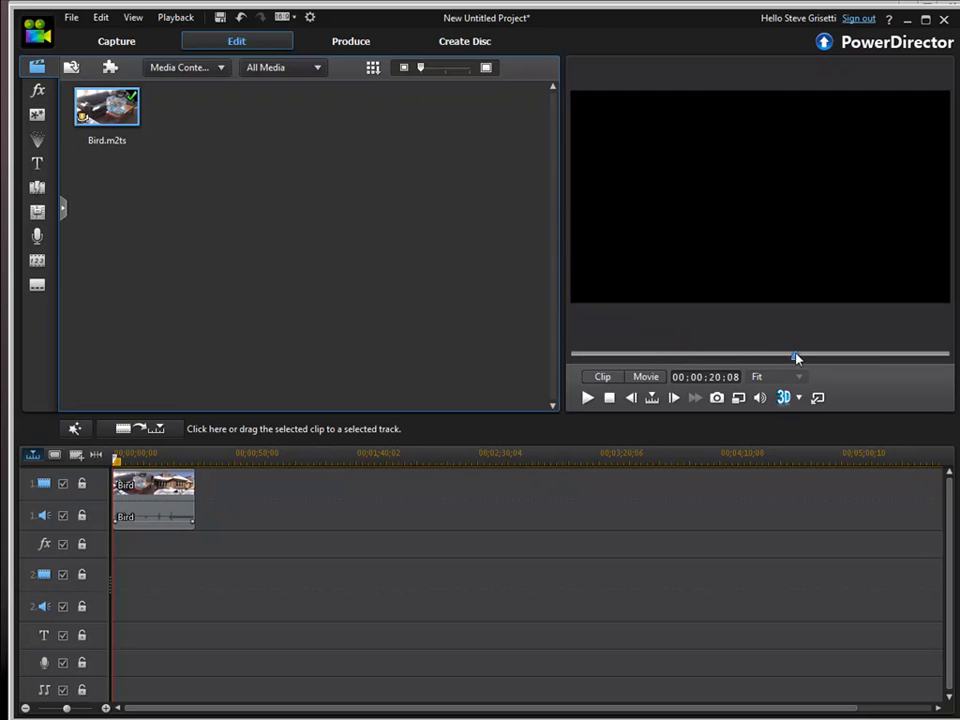
left_click_drag(796, 356, 916, 356)
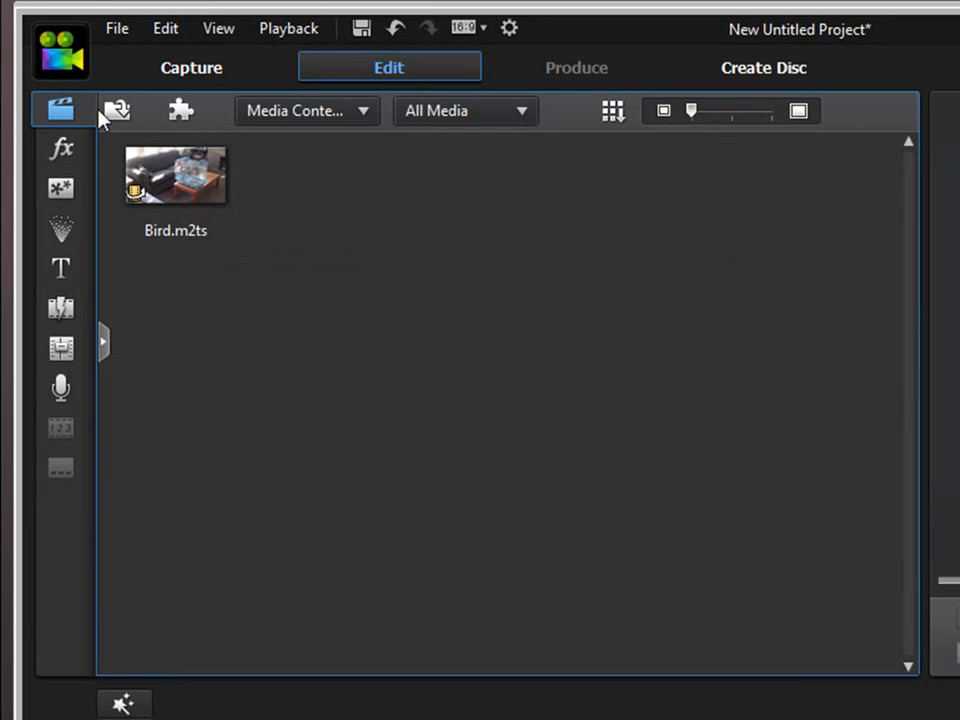
- Show the Import Media options above the media library
left_click(116, 110)
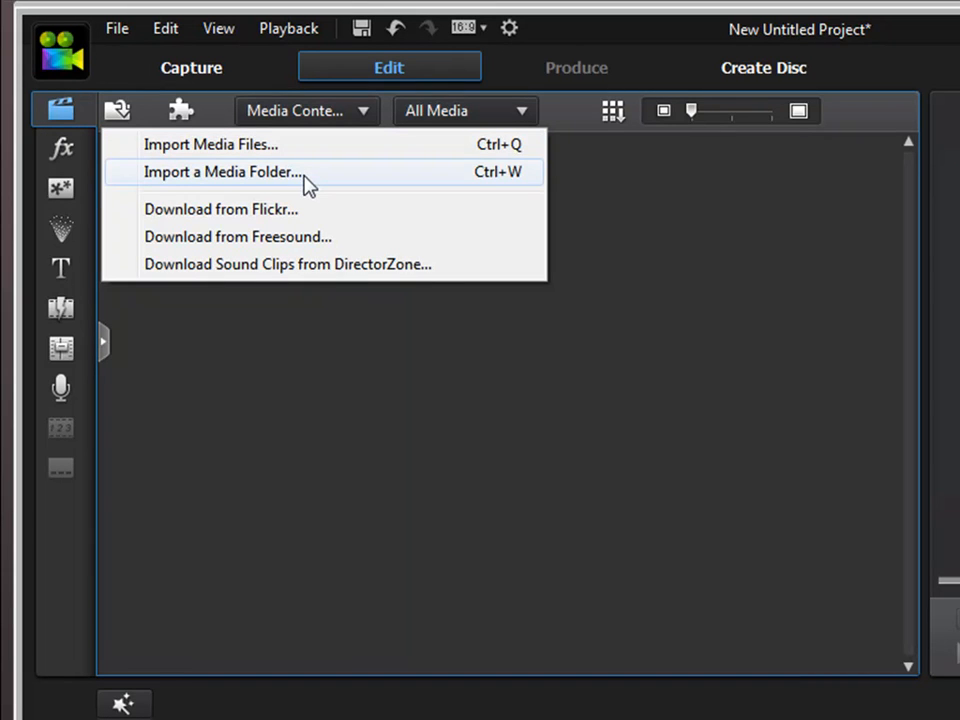
mouse_move(340, 180)
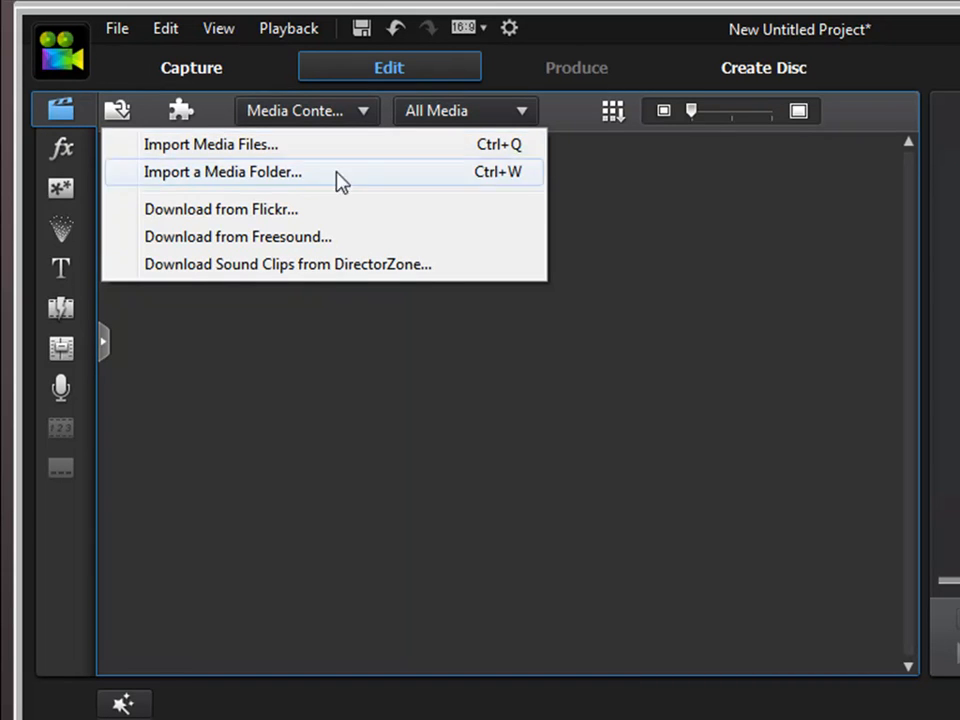
mouse_move(444, 272)
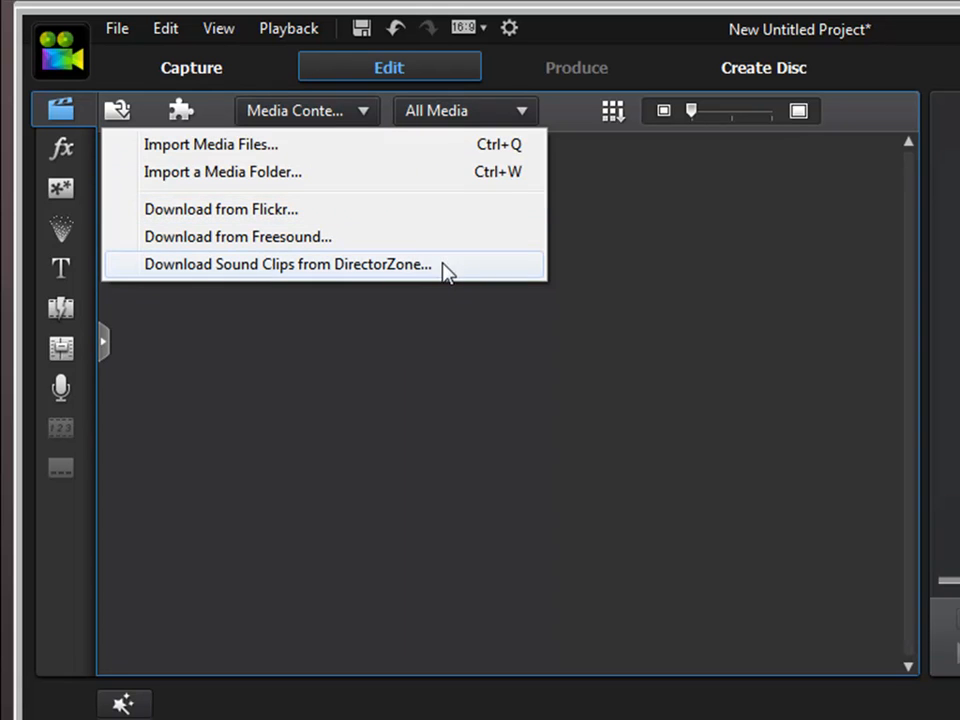
mouse_move(344, 144)
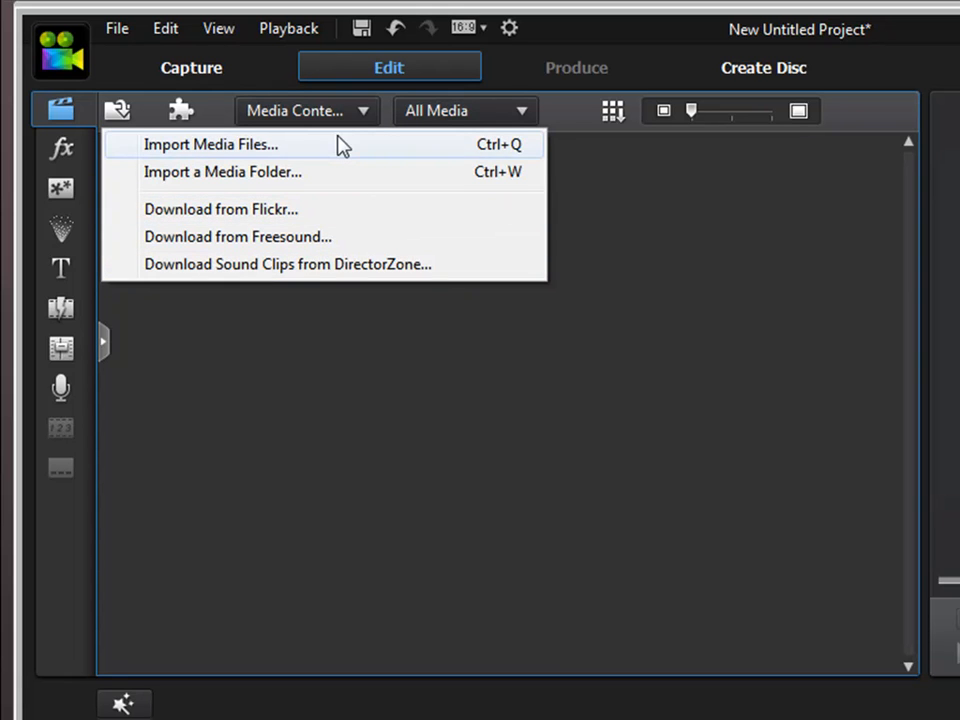
mouse_move(430, 264)
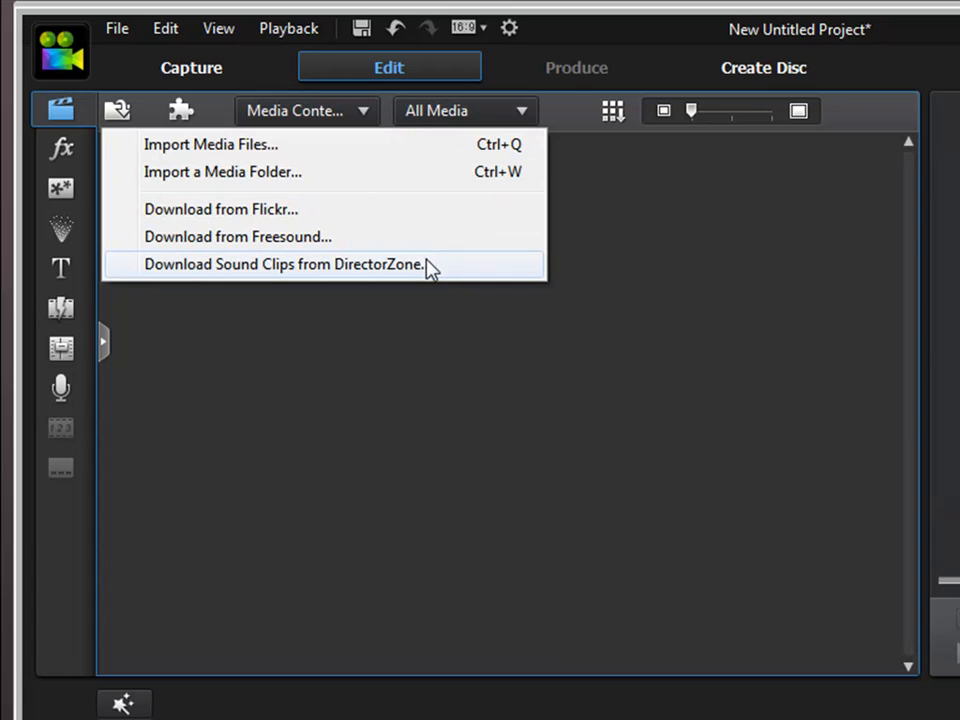
mouse_move(424, 278)
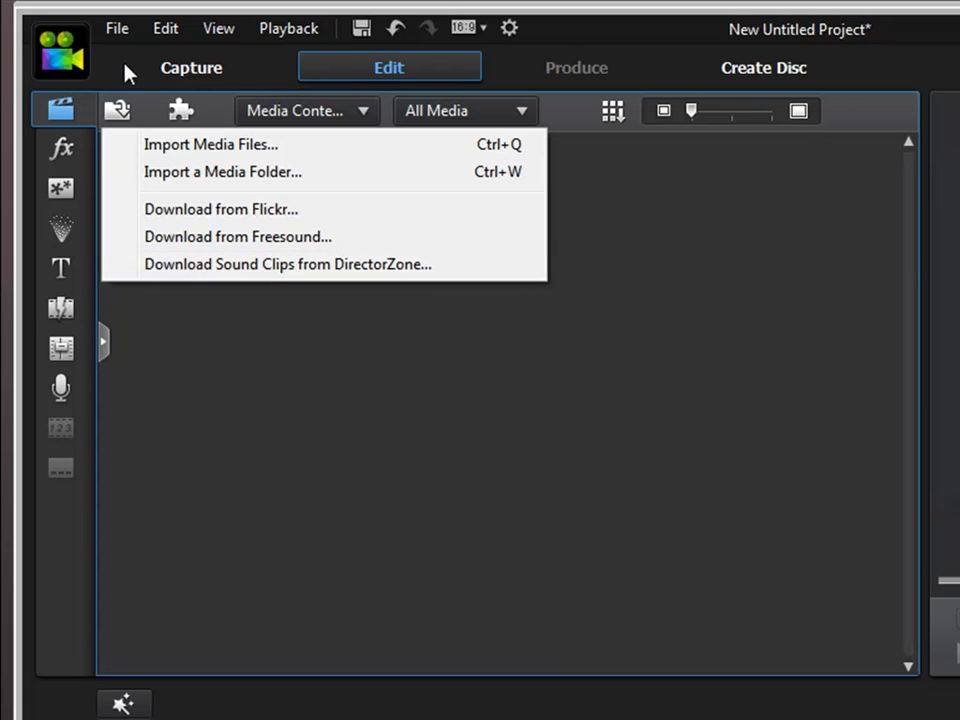
mouse_move(196, 150)
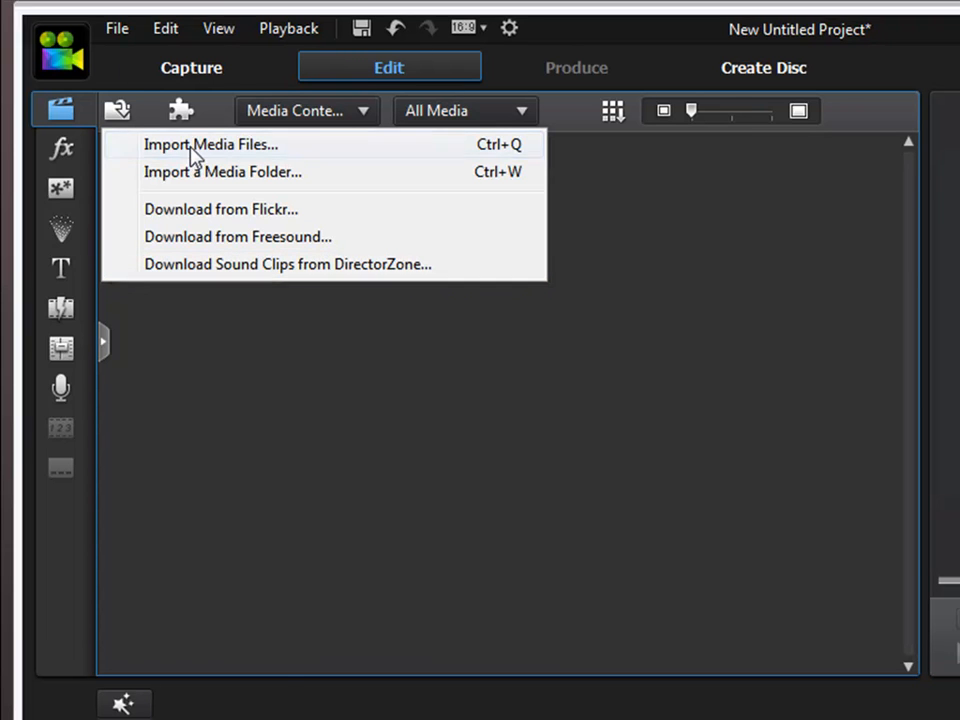
- Import media files California-004.MTS through California-008.MTS into the library
left_click(212, 144)
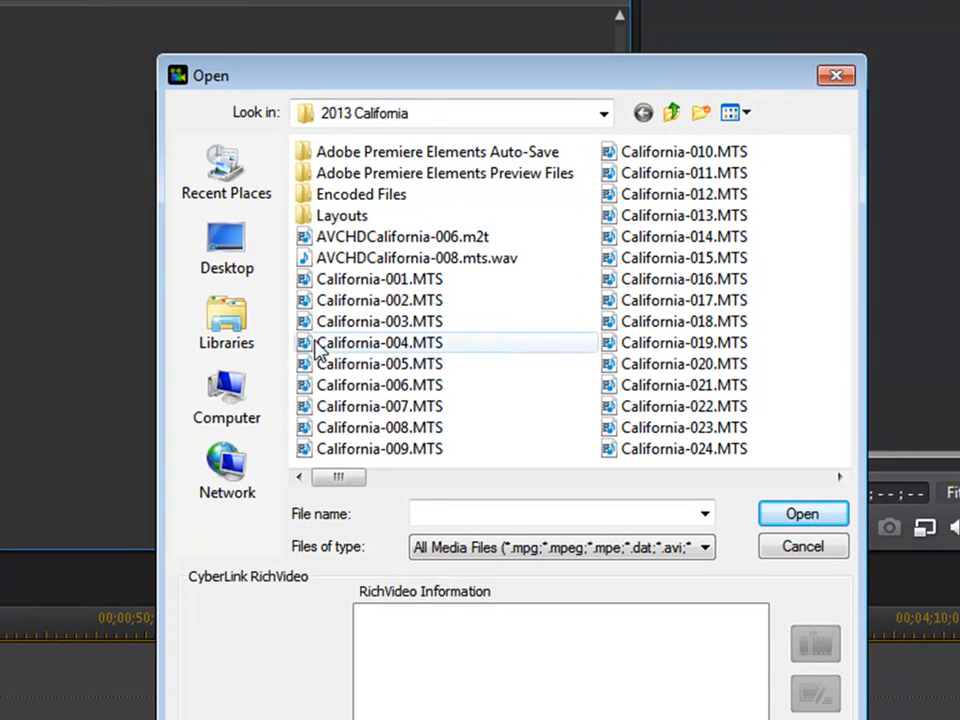
left_click(380, 342)
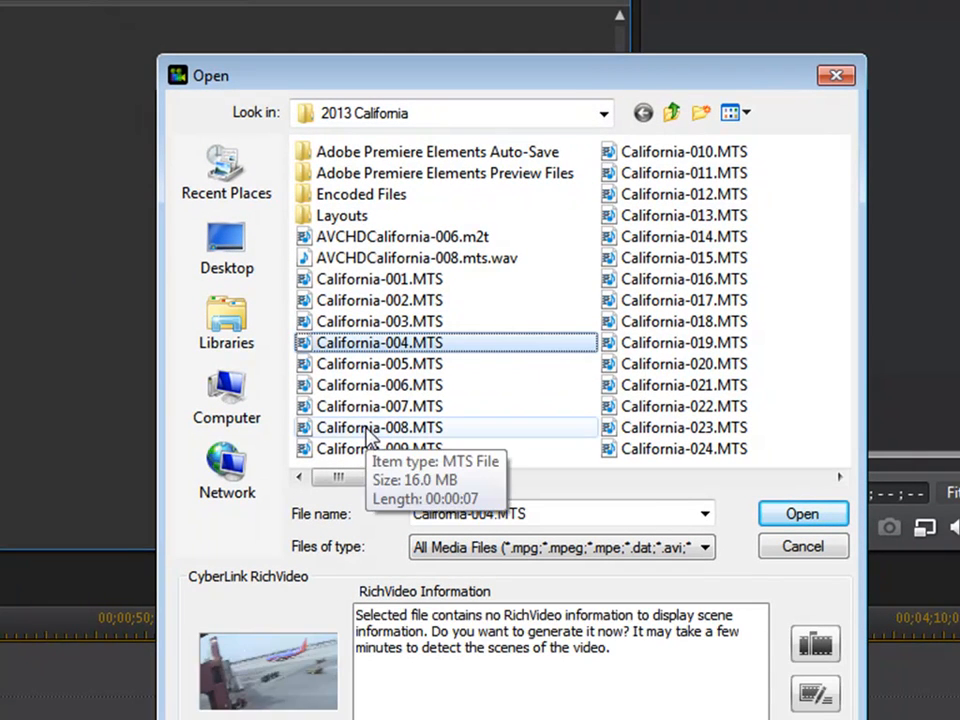
left_click(802, 512)
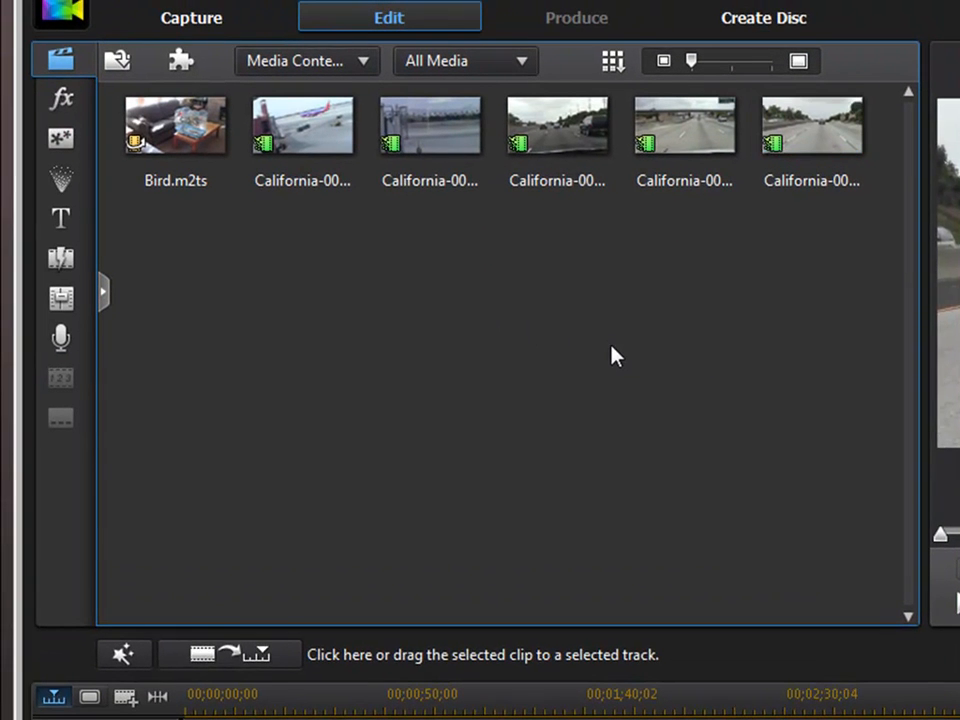
mouse_move(408, 124)
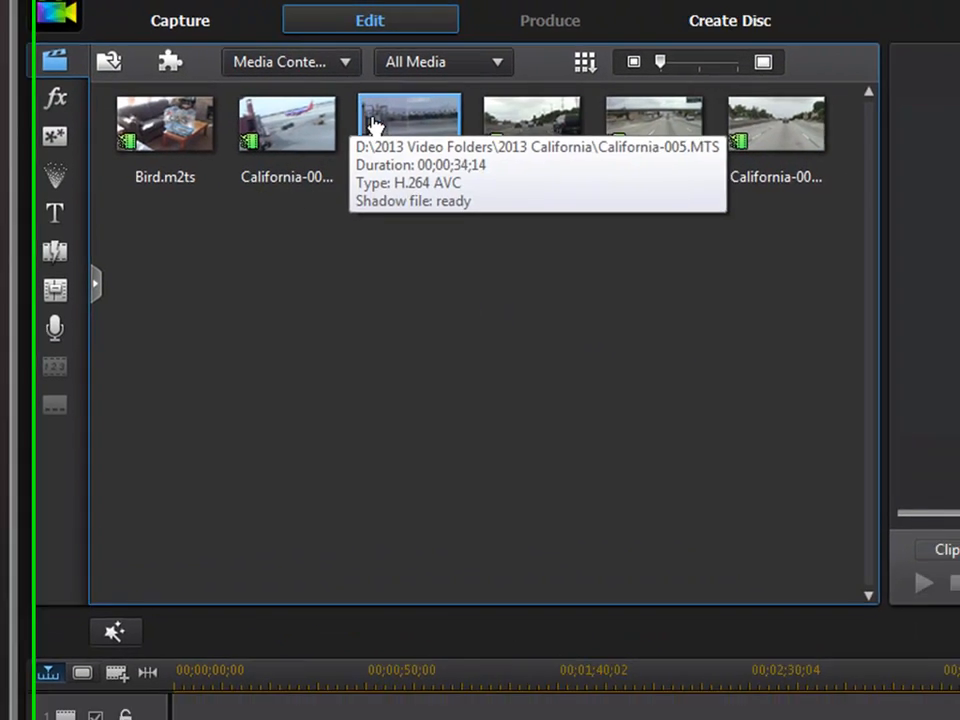